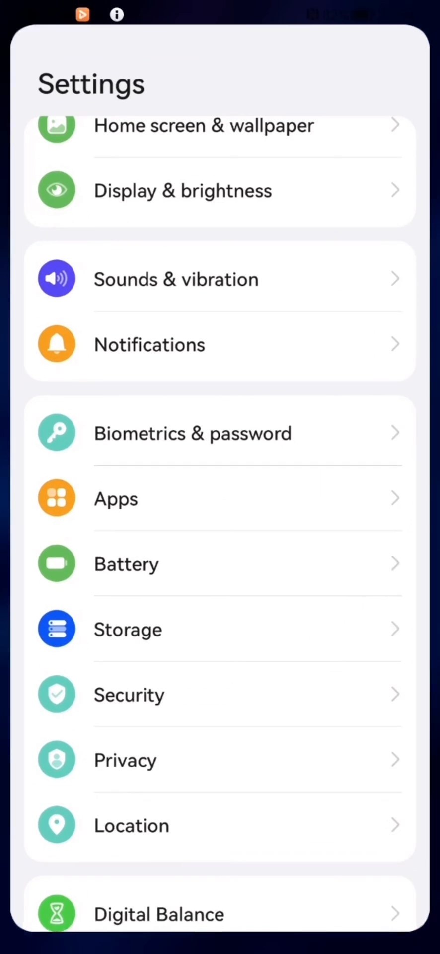
- Go to Apps in Settings and open the App launch list
scroll("down", 3)
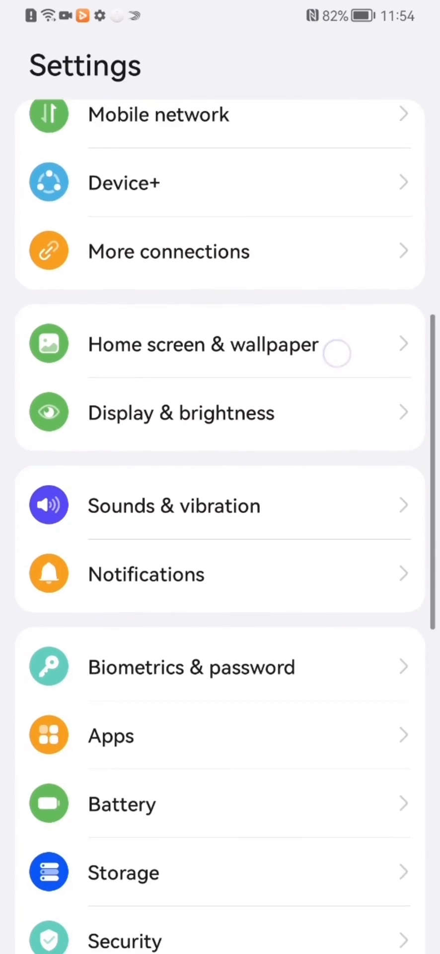
left_click(110, 737)
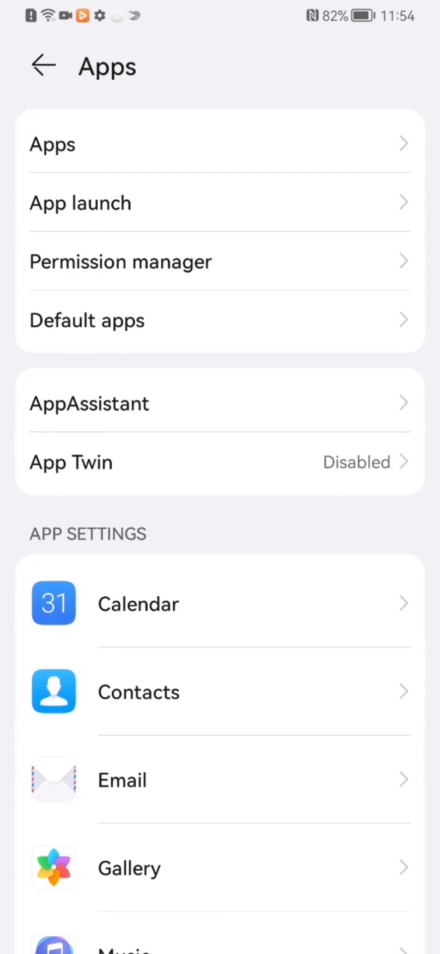
left_click(80, 203)
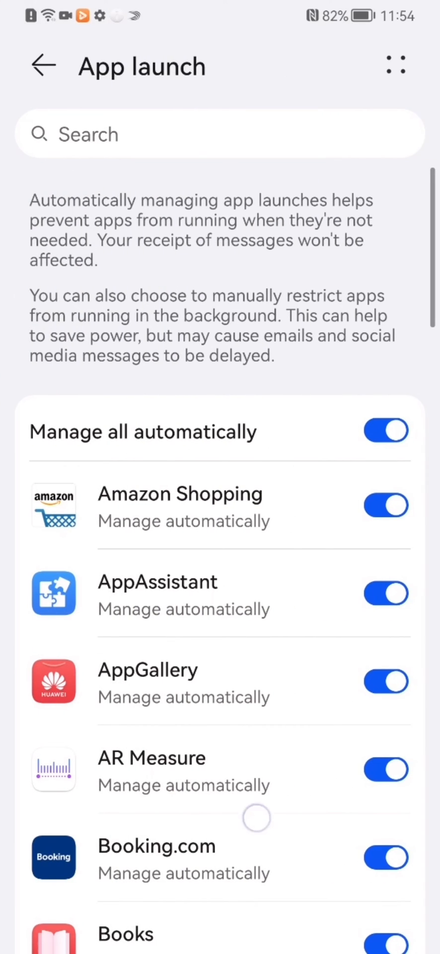
- Find Surfr in the App launch list and turn off its Manage automatically toggle
scroll("down", 3)
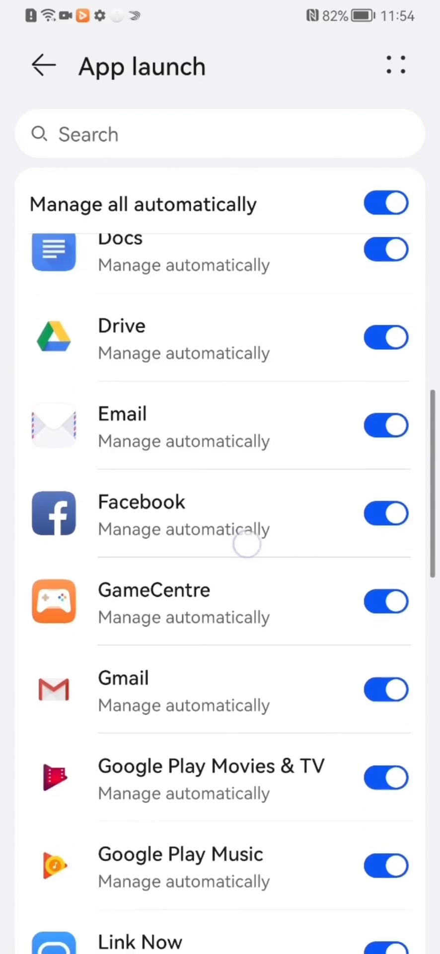
scroll("down", 3)
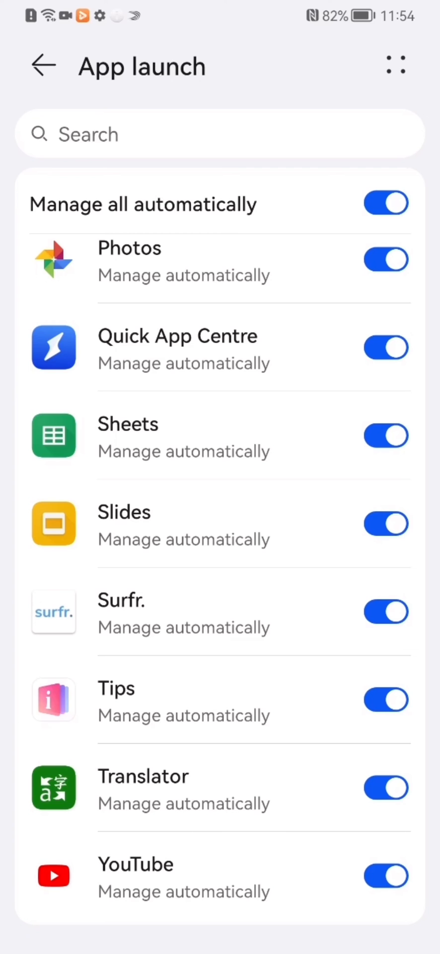
left_click(386, 203)
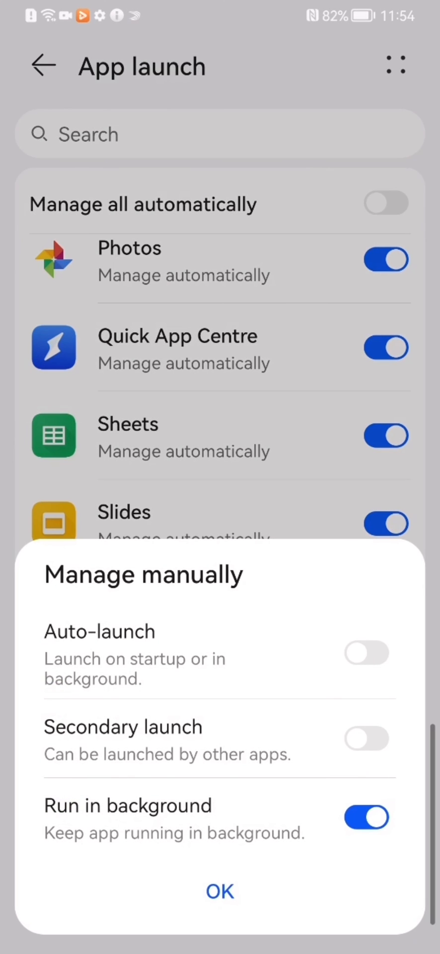